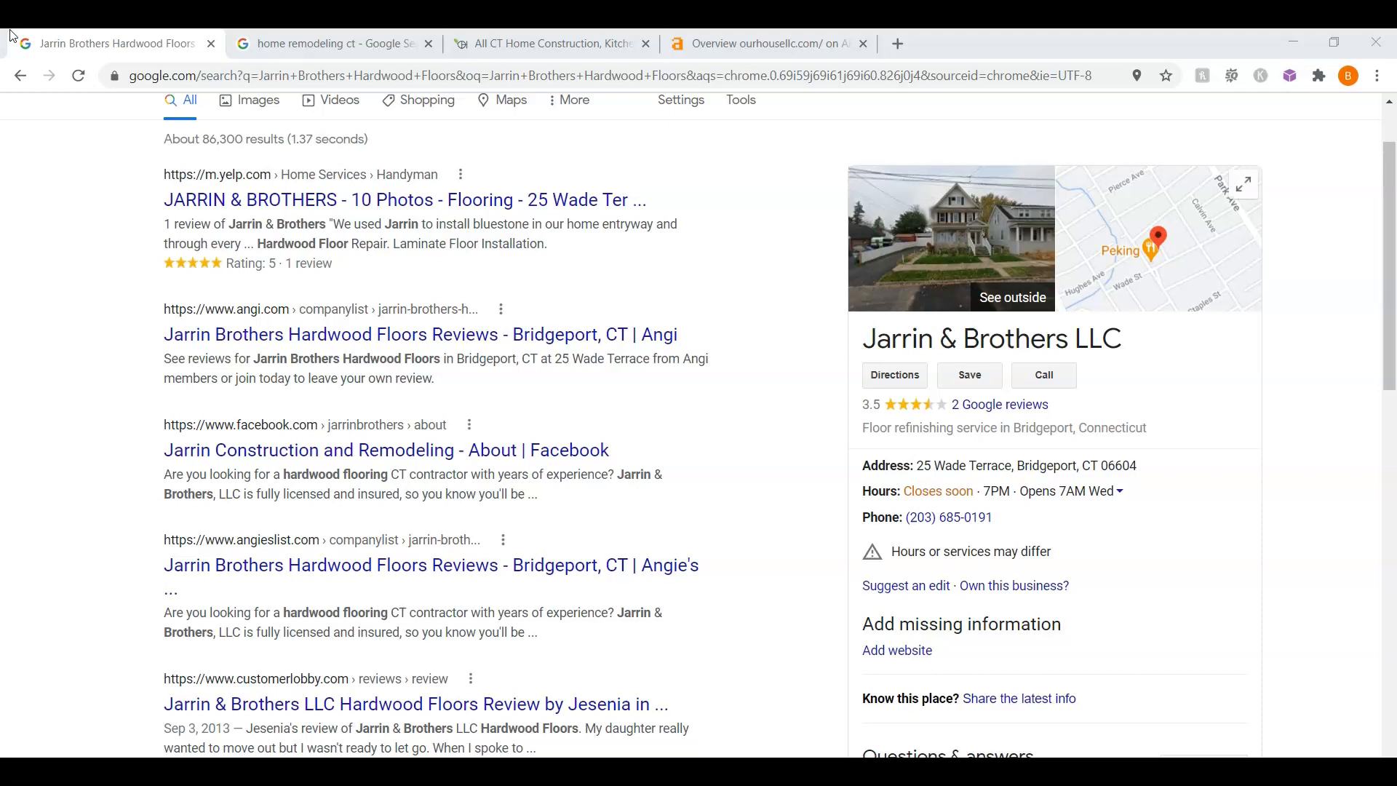
Show the 'home remodeling ct' Google results and locate the ourhousellc.com organic listing
left_click(331, 42)
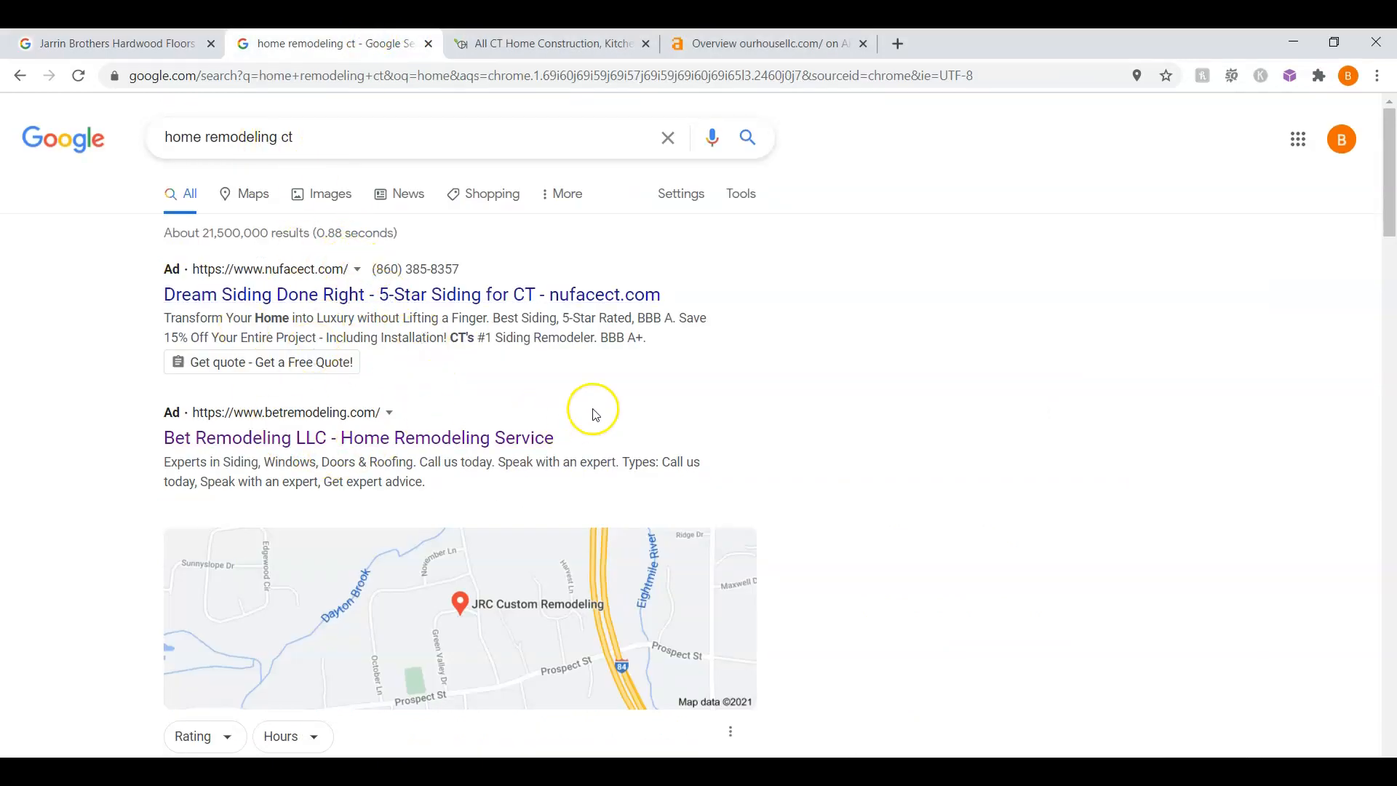
scroll("down", 3)
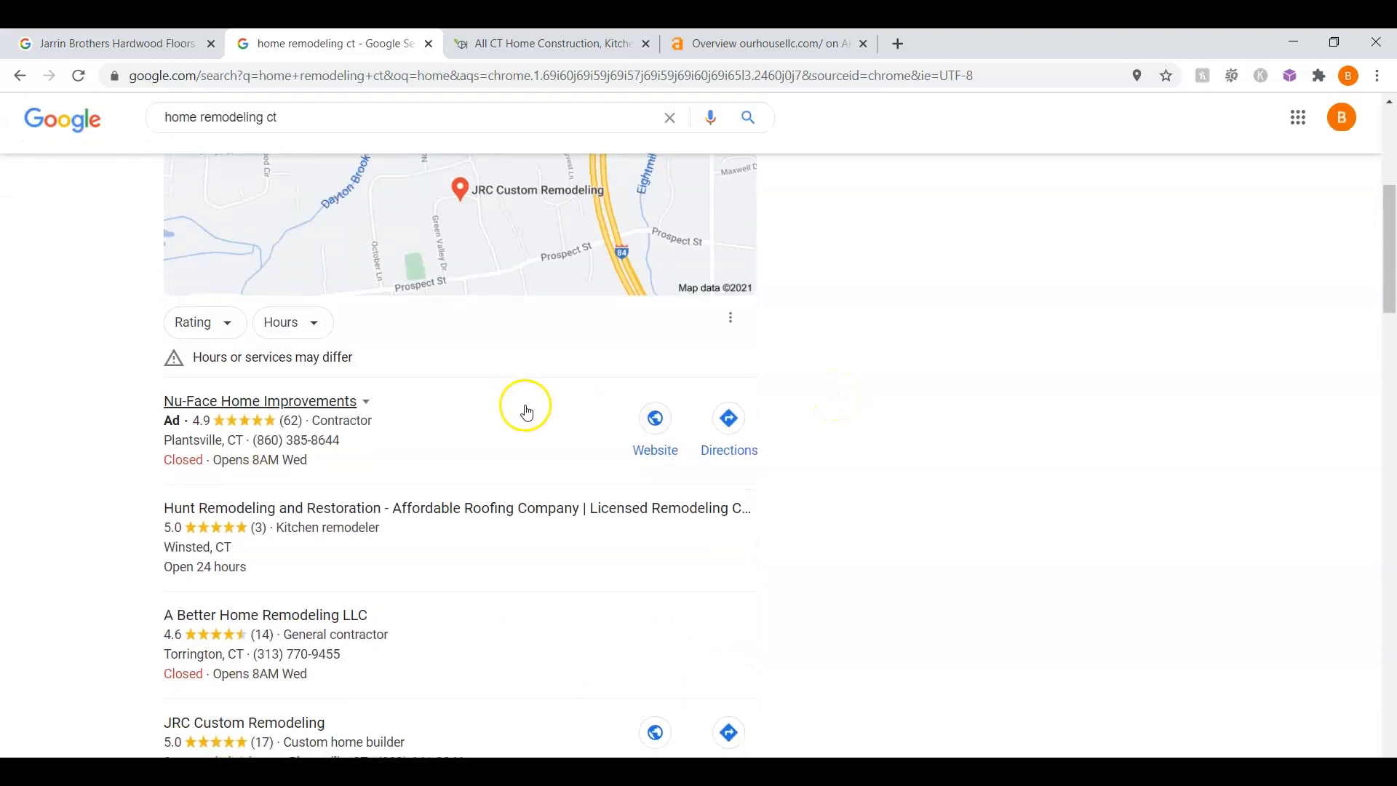
scroll("down", 3)
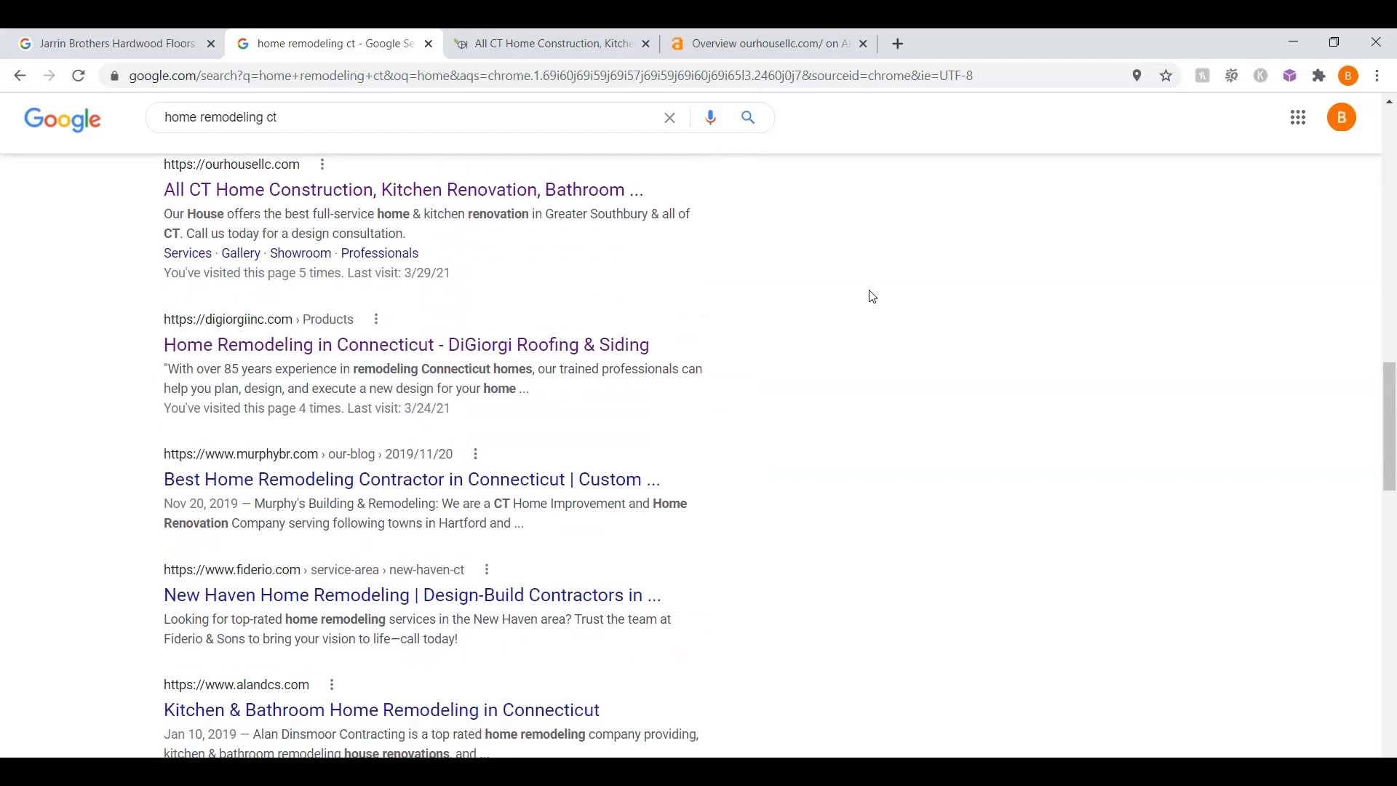
mouse_move(881, 399)
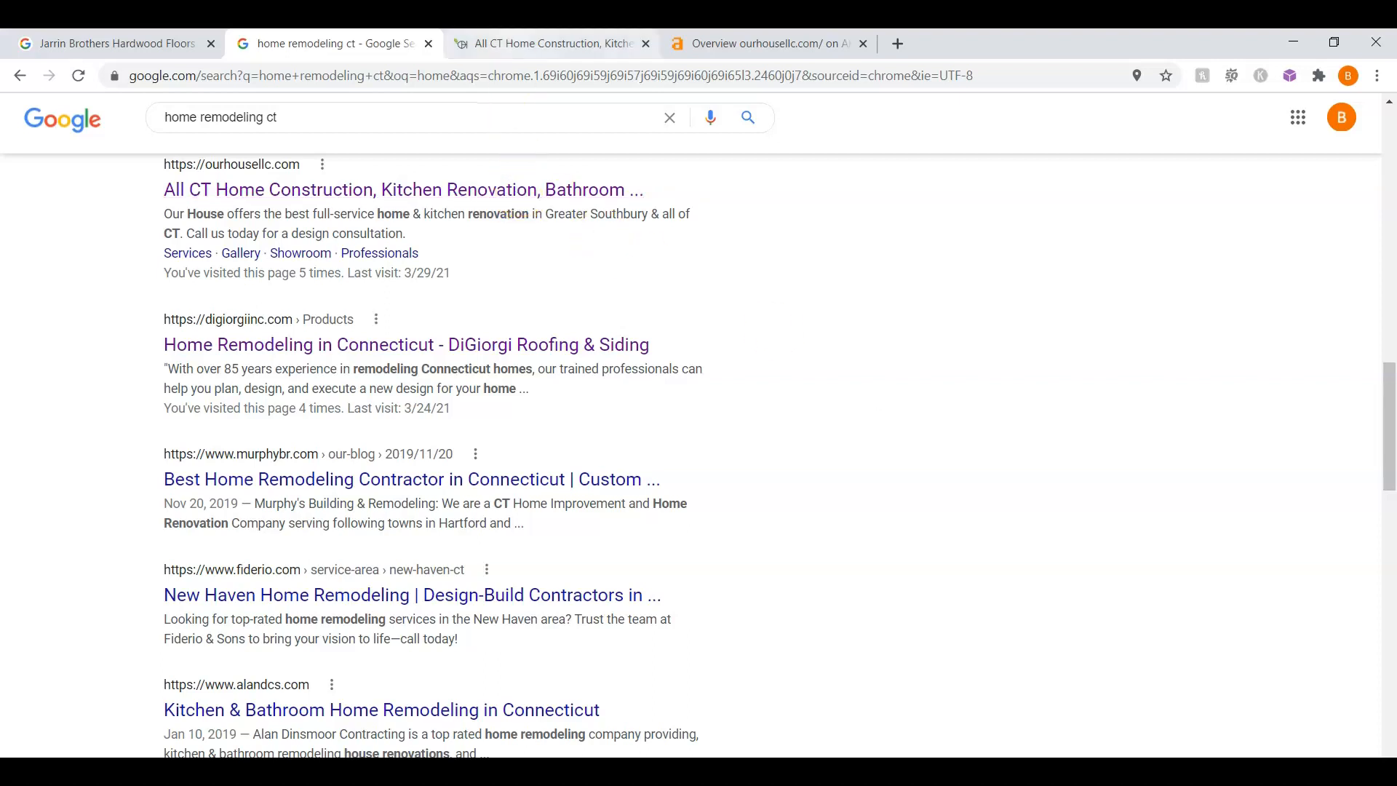
Review the ourhousellc.com homepage from hero through service sections down to the footer contact details
left_click(534, 42)
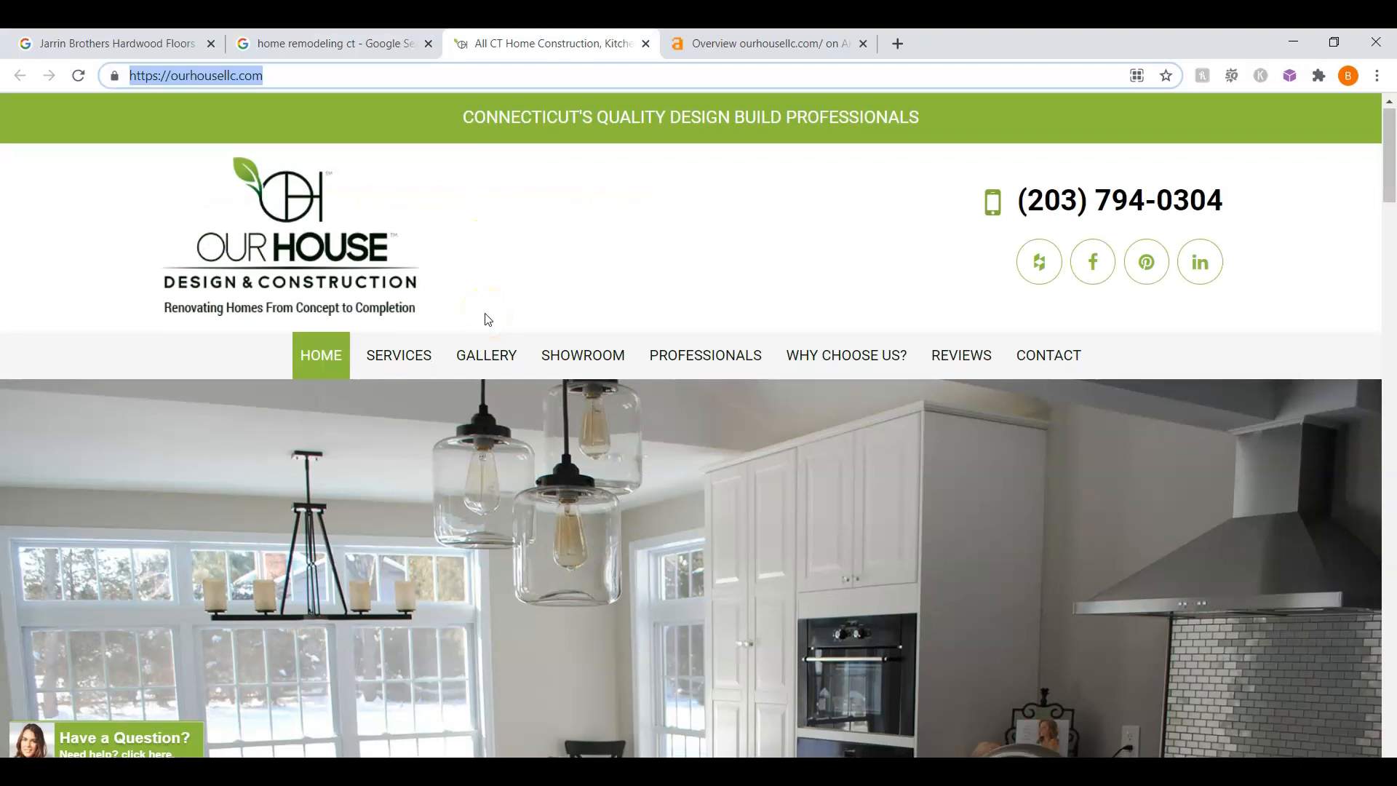
scroll("down", 3)
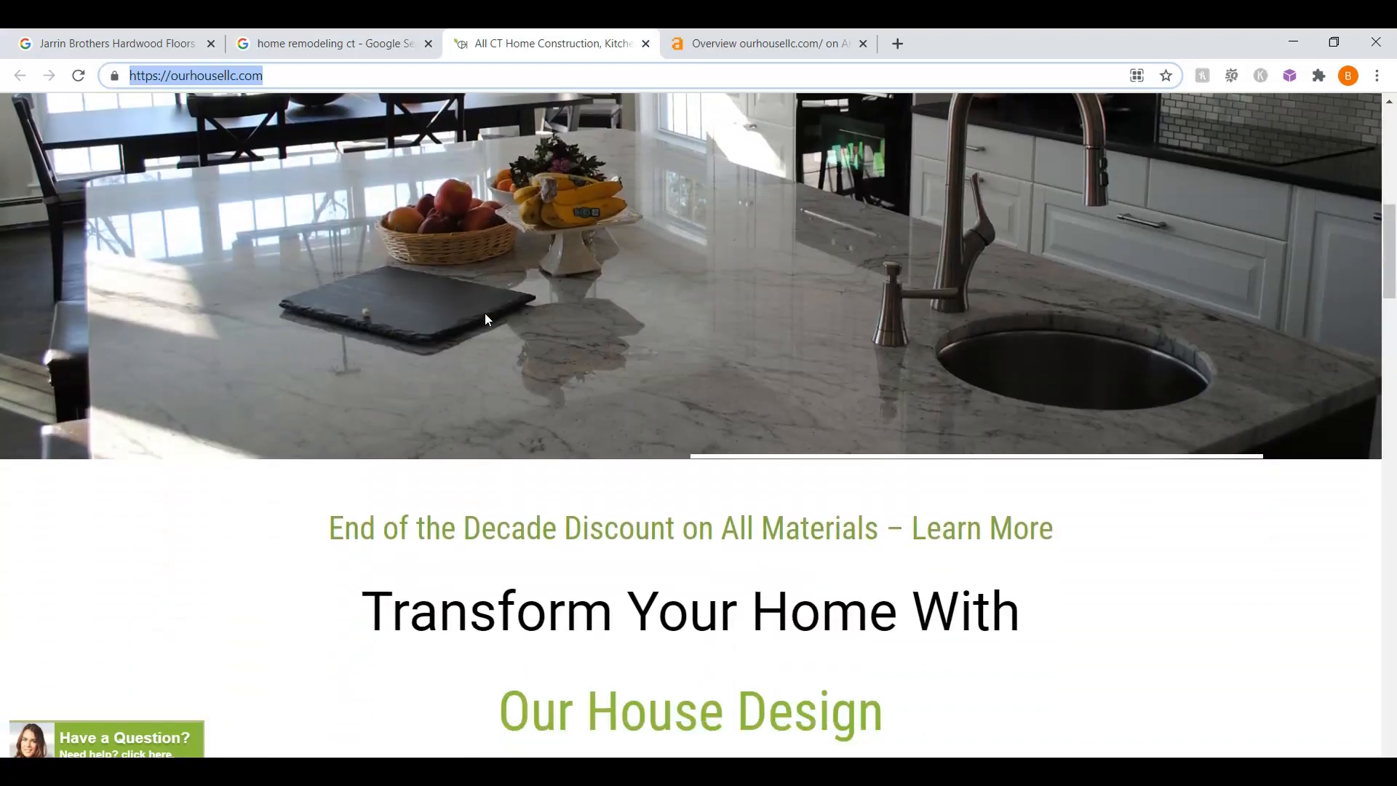
scroll("down", 3)
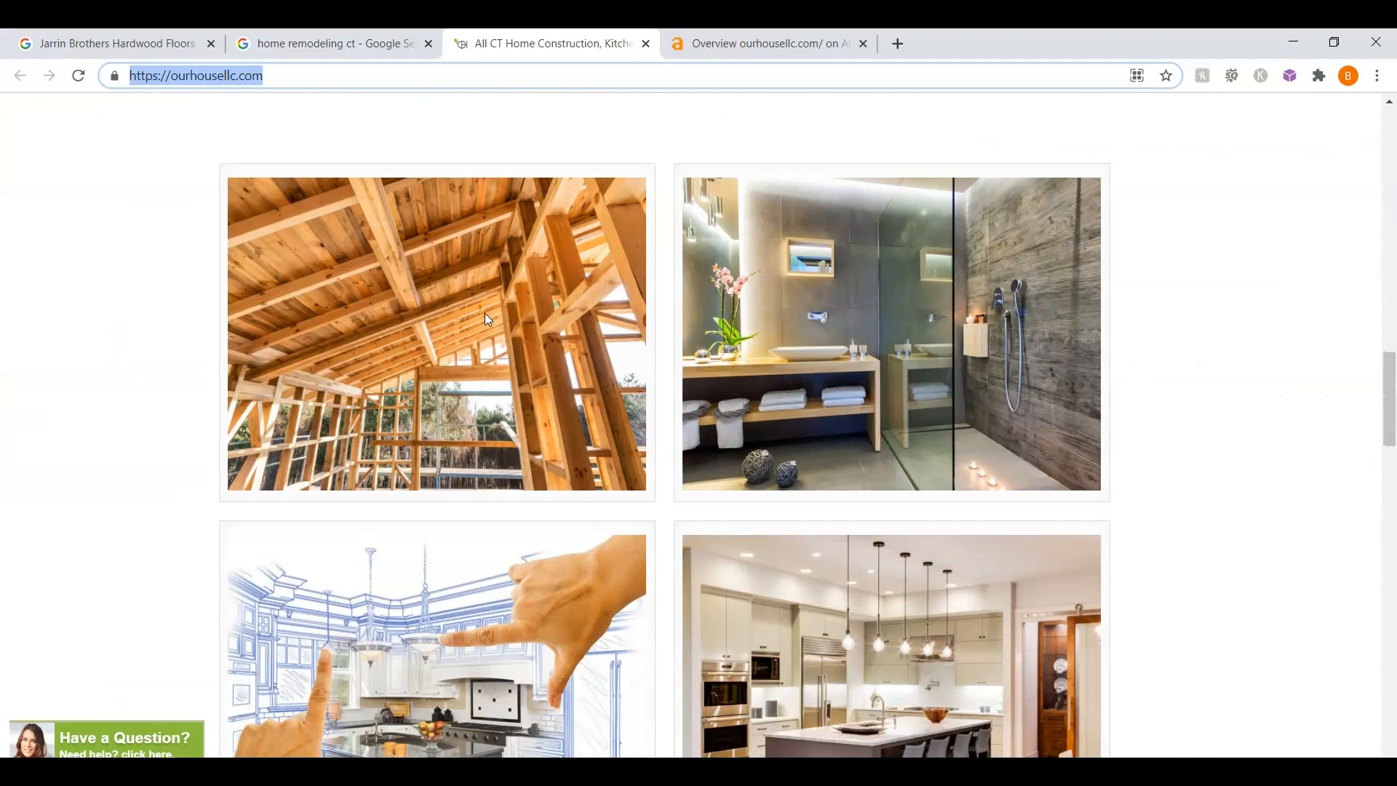
scroll("down", 3)
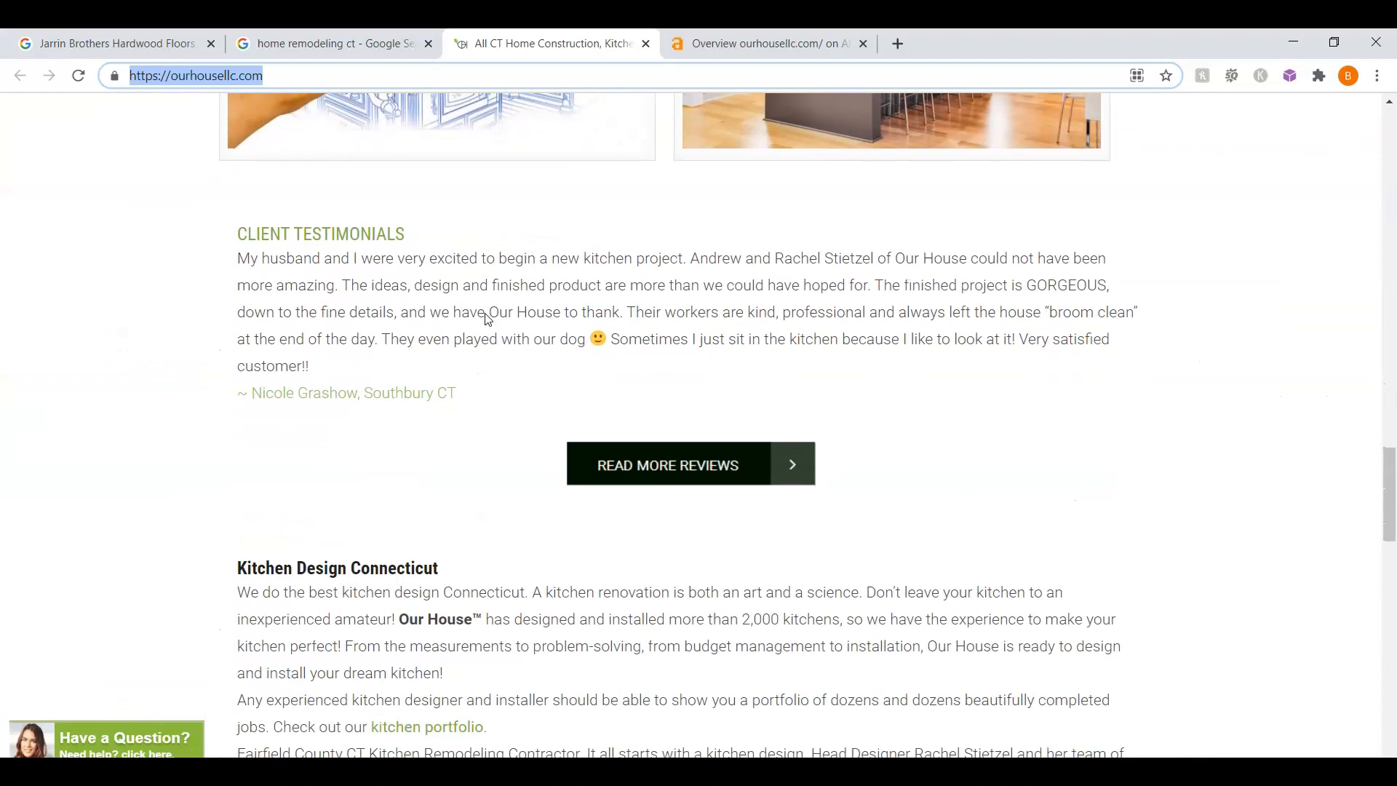
scroll("down", 3)
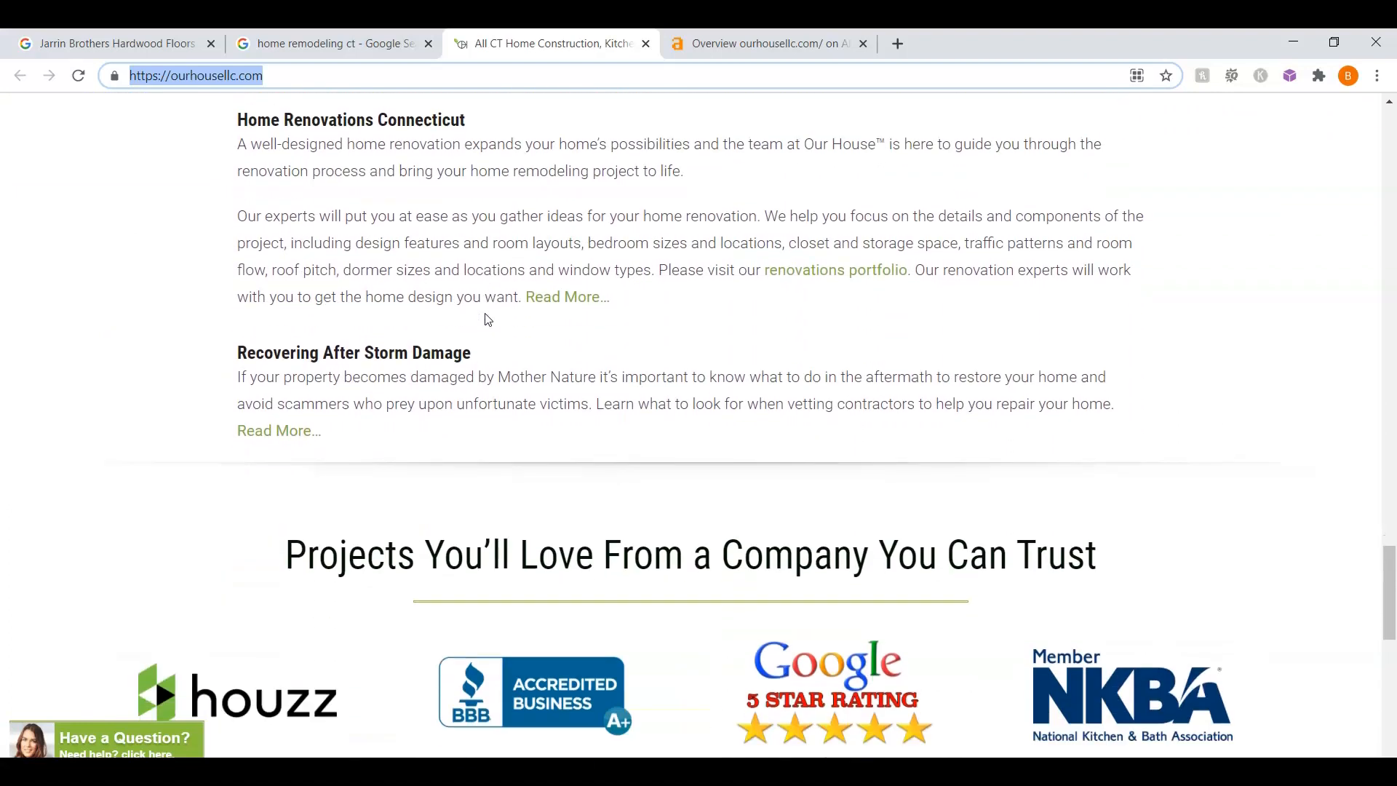
scroll("down", 3)
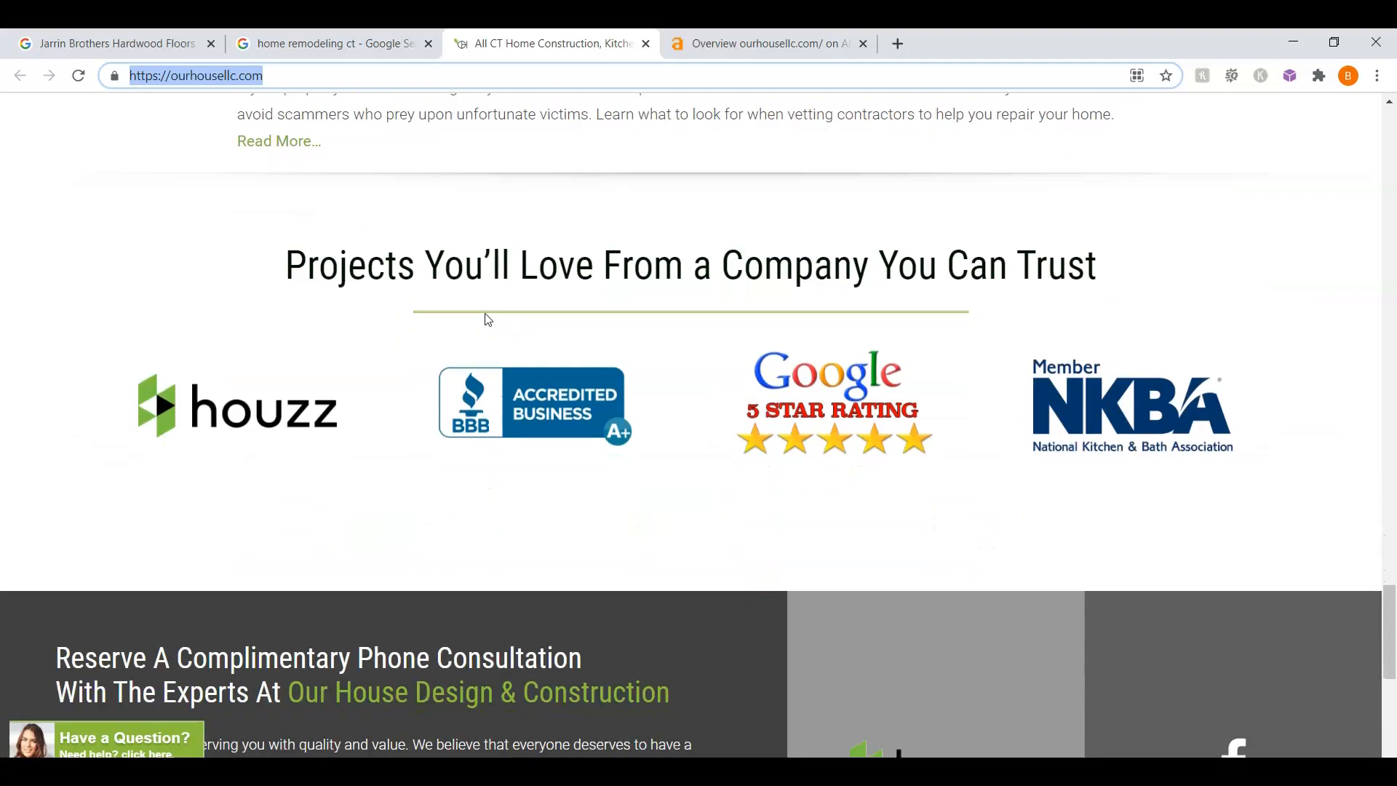
scroll("down", 3)
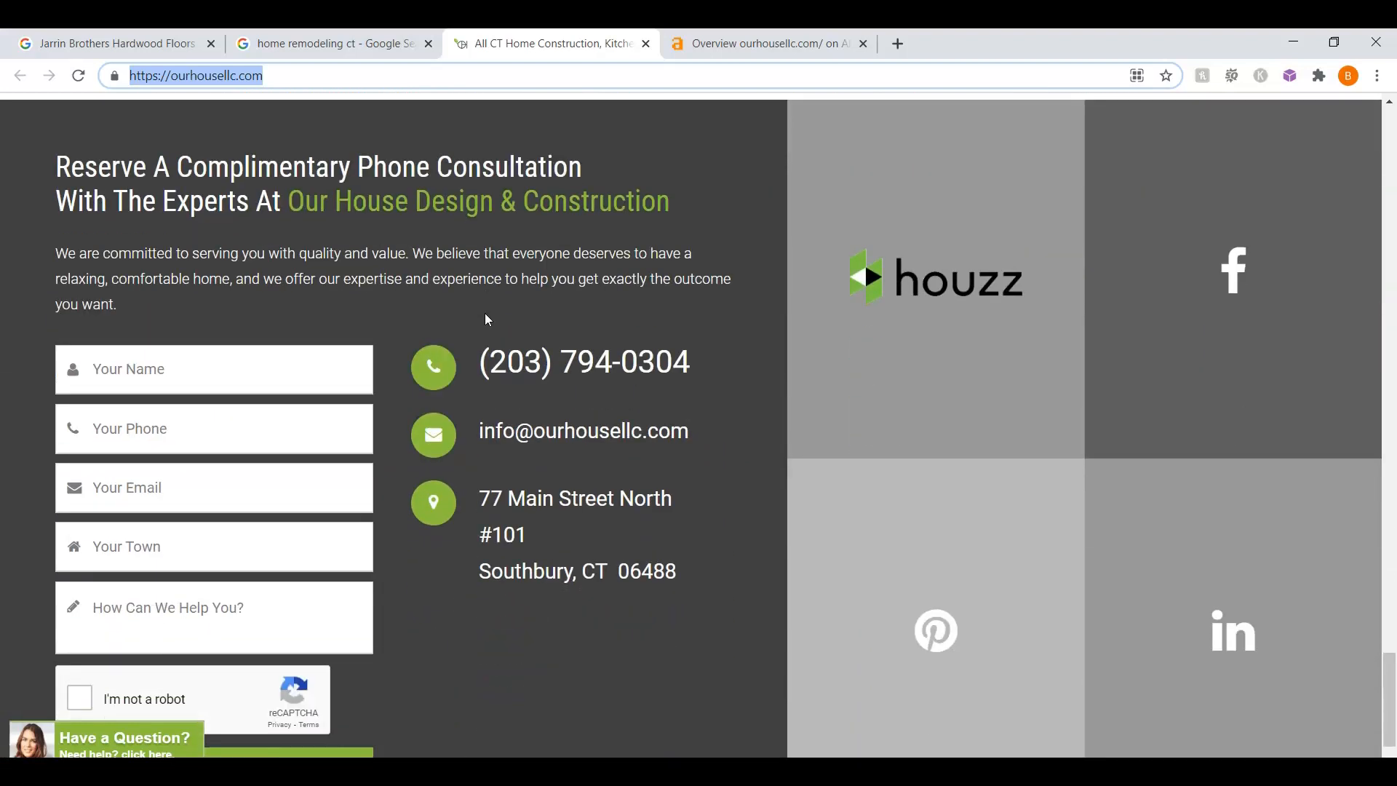
scroll("down", 3)
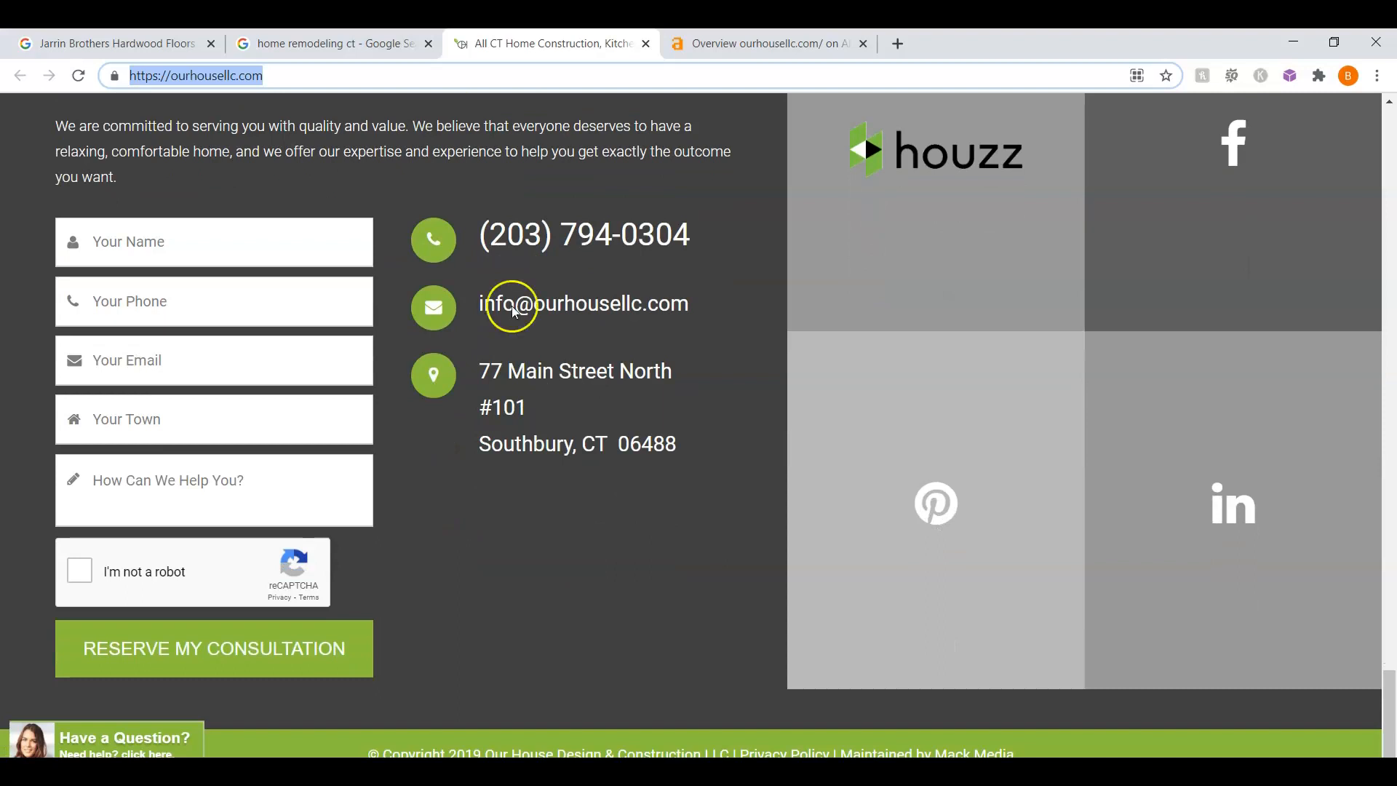
scroll("down", 3)
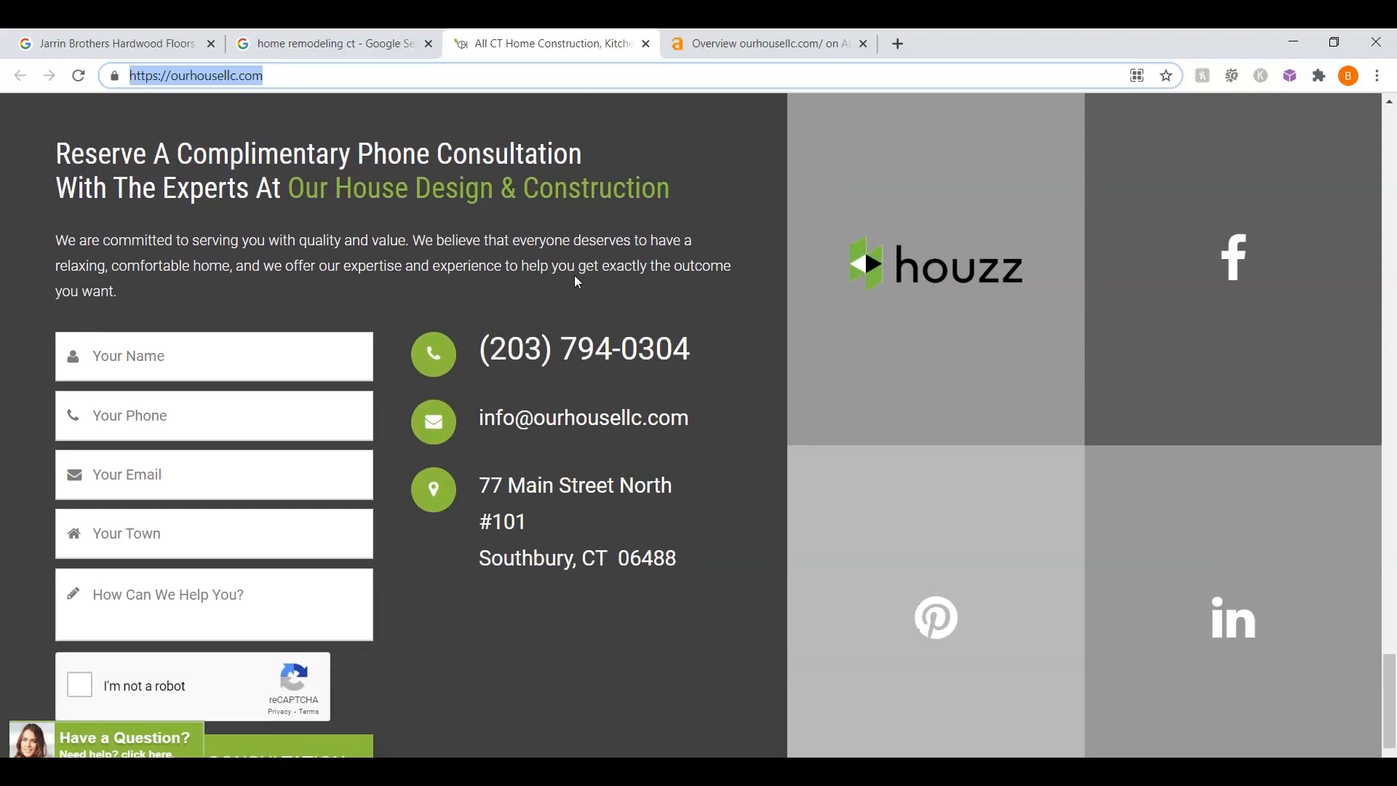
Return up the homepage past the service sections back to the top
scroll("up", 3)
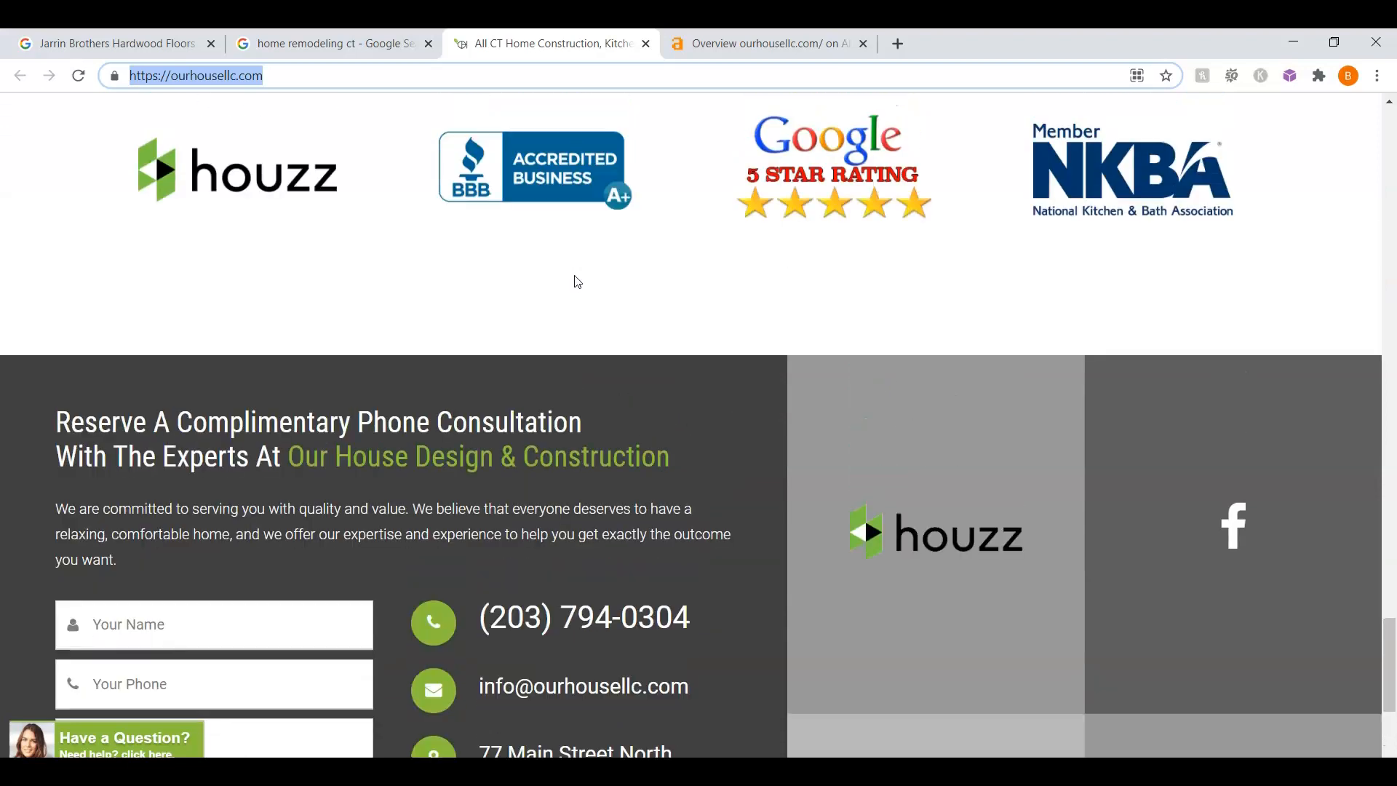
scroll("up", 3)
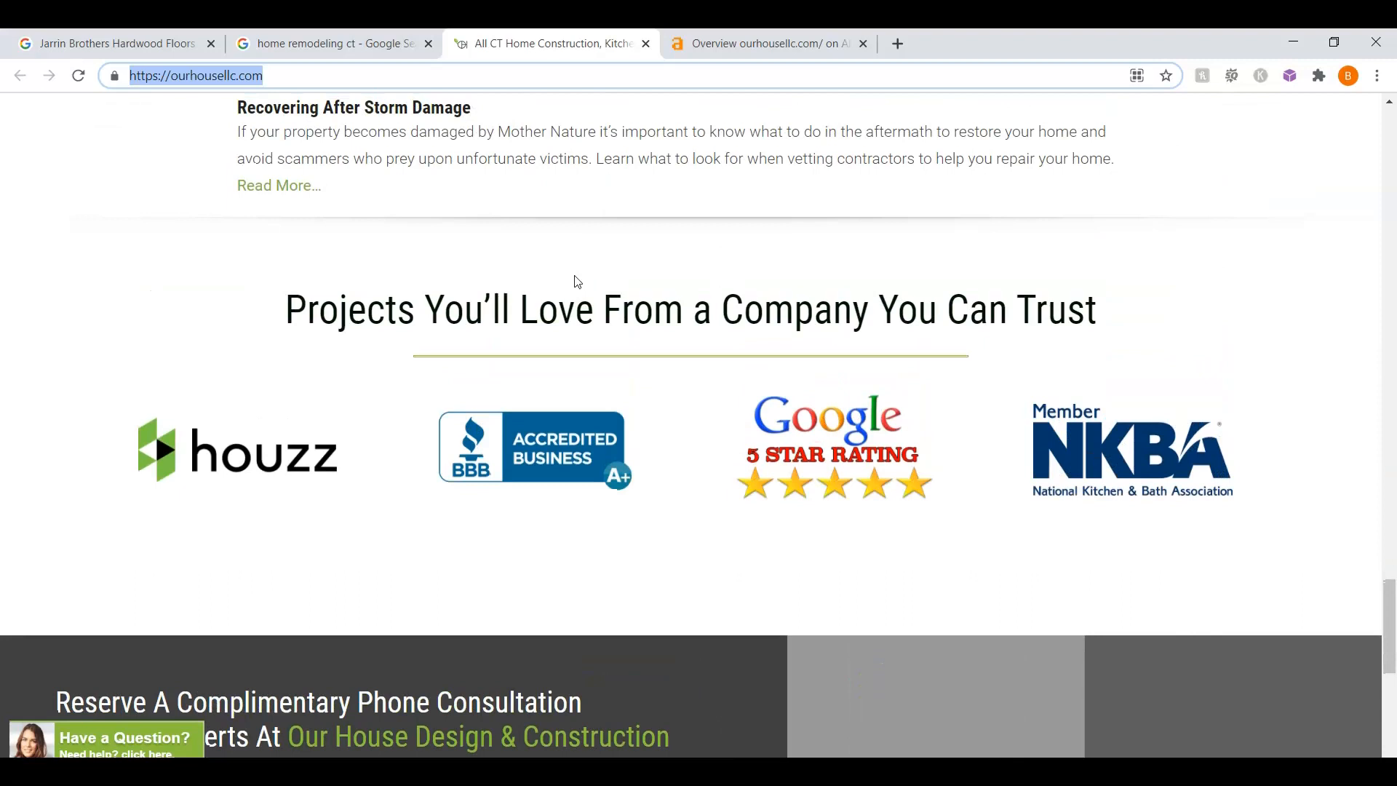
scroll("up", 3)
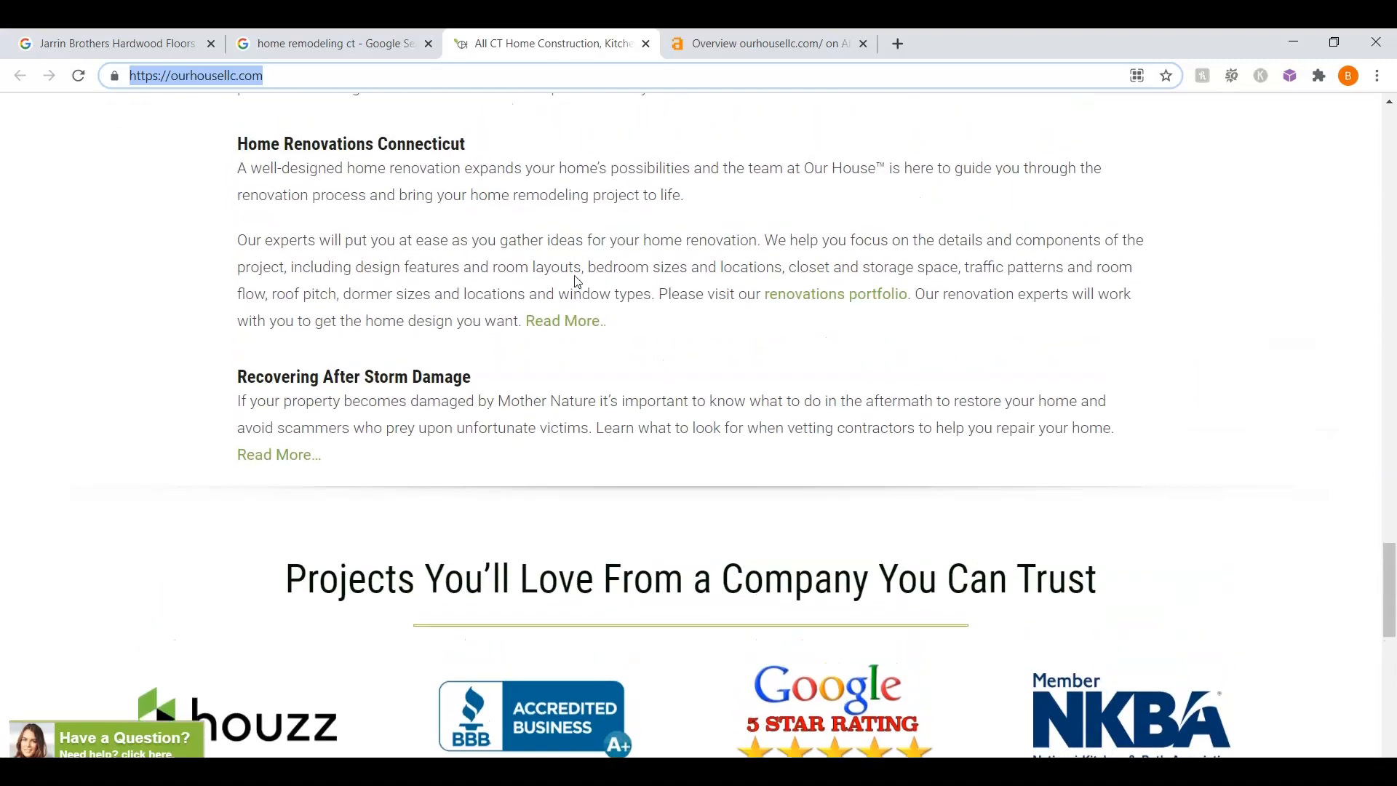
scroll("down", 3)
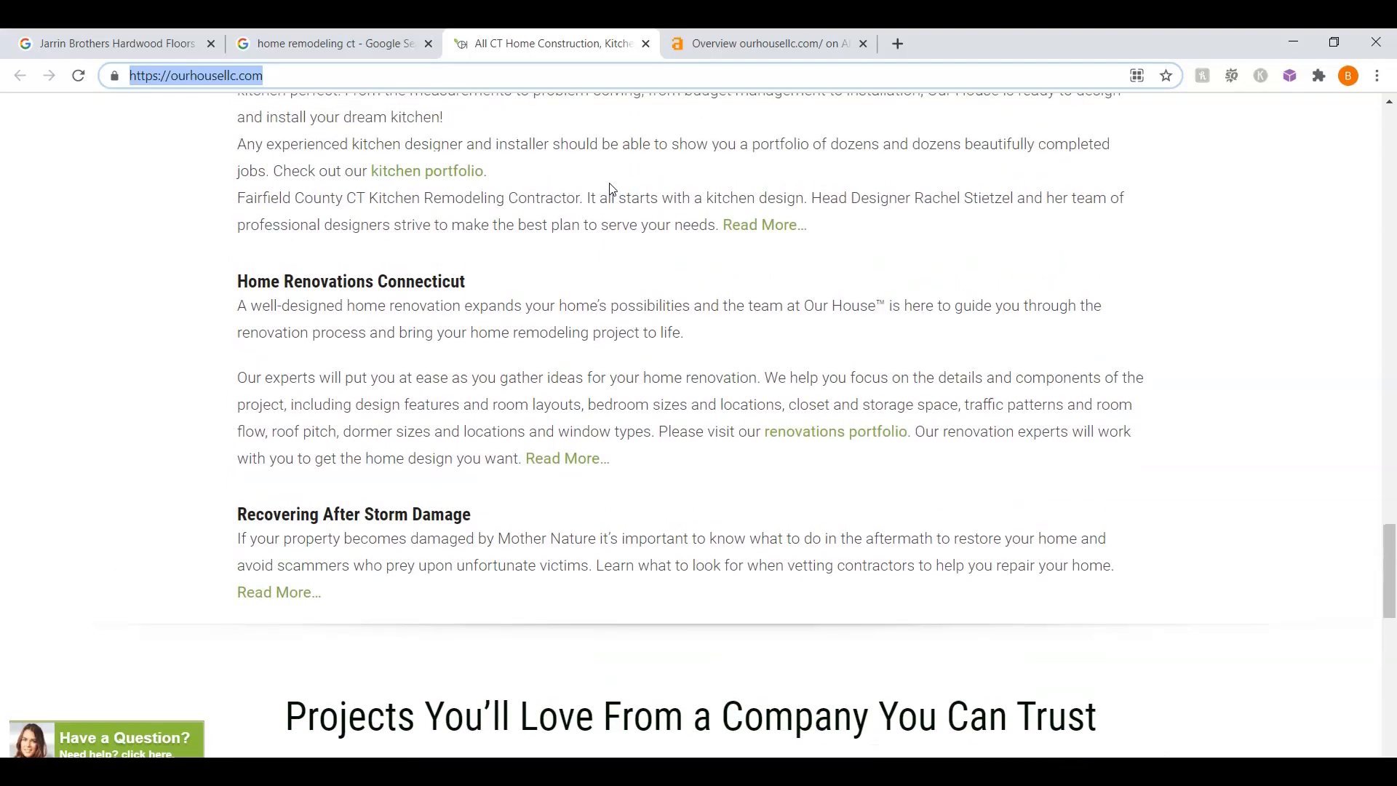
scroll("up", 3)
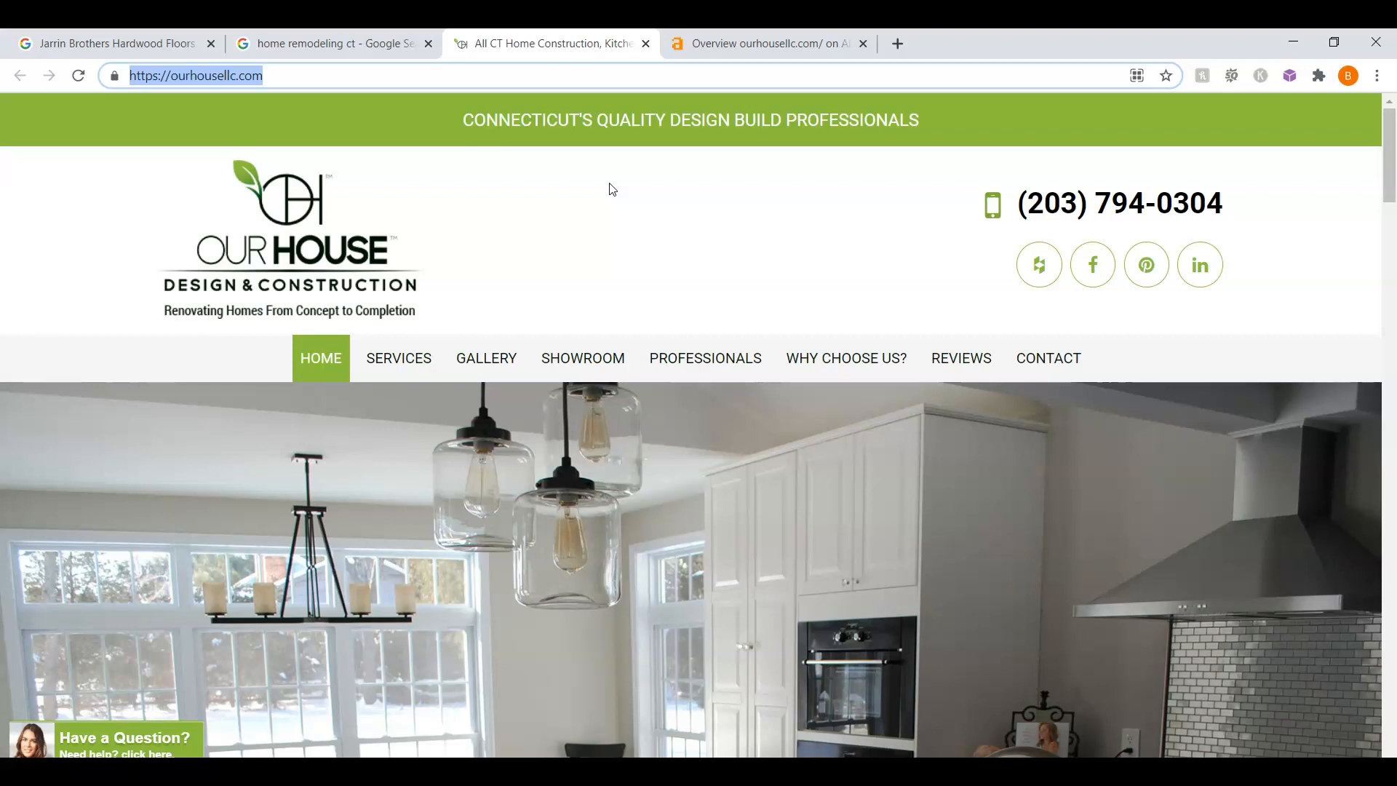
Show the Site Explorer overview for ourhousellc.com: DR 12, 571 backlinks, 189 referring domains
left_click(767, 42)
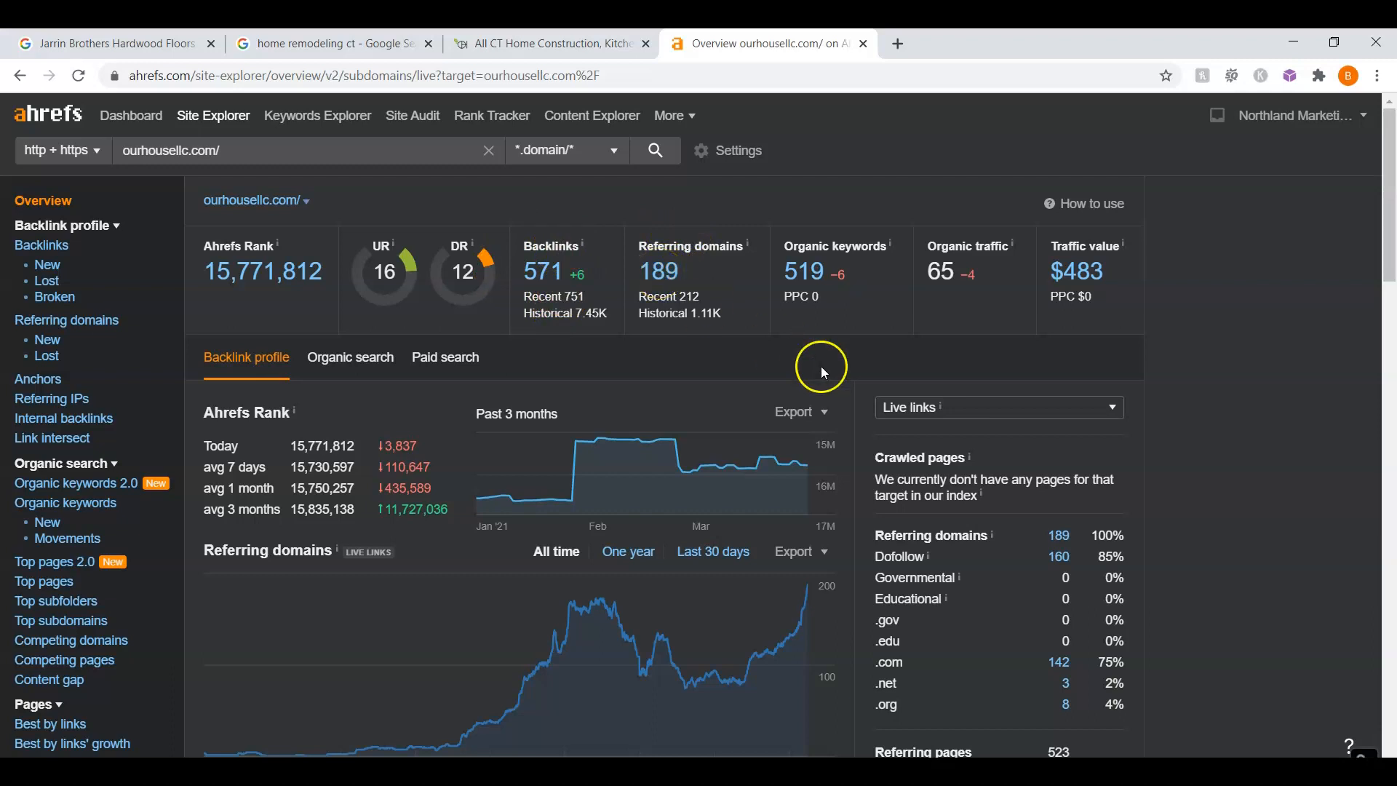
mouse_move(1023, 559)
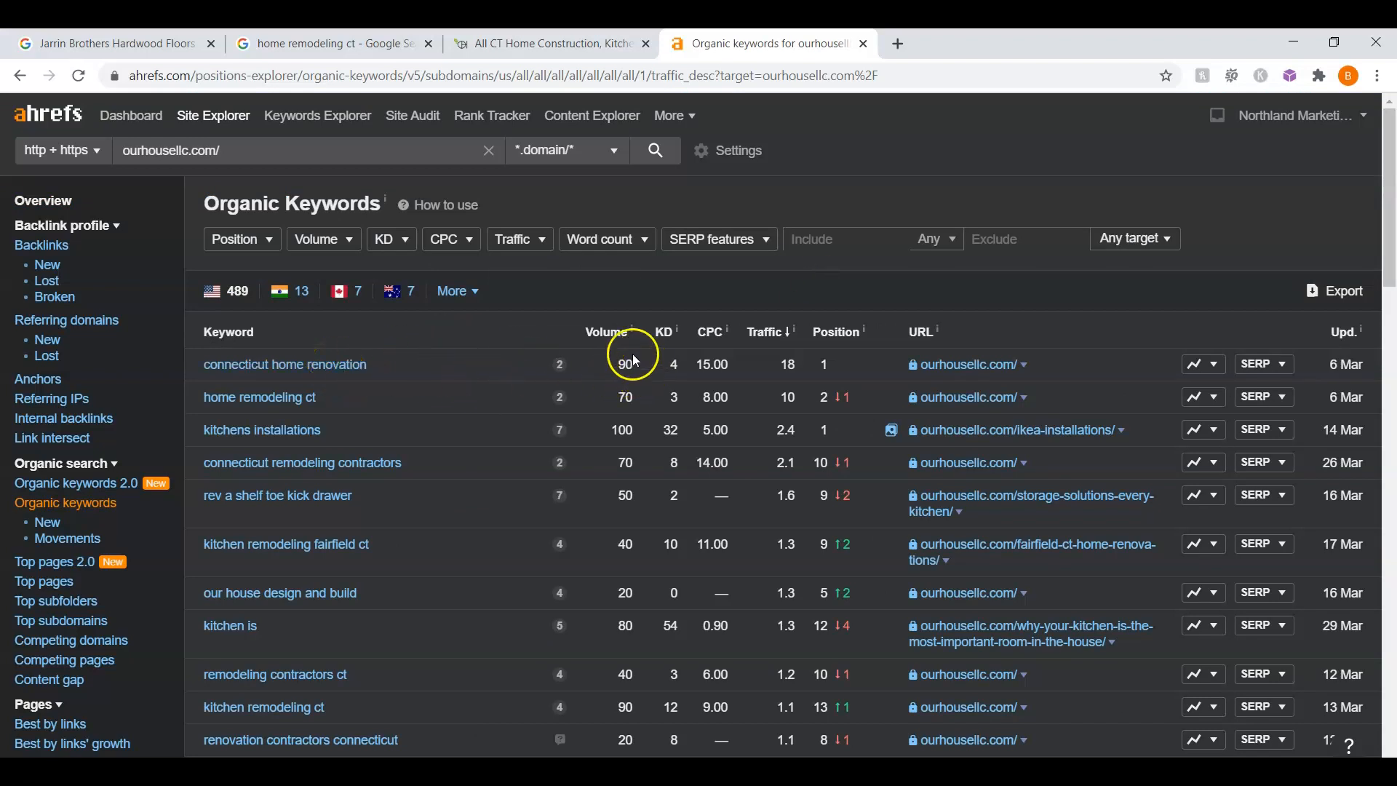
mouse_move(622, 382)
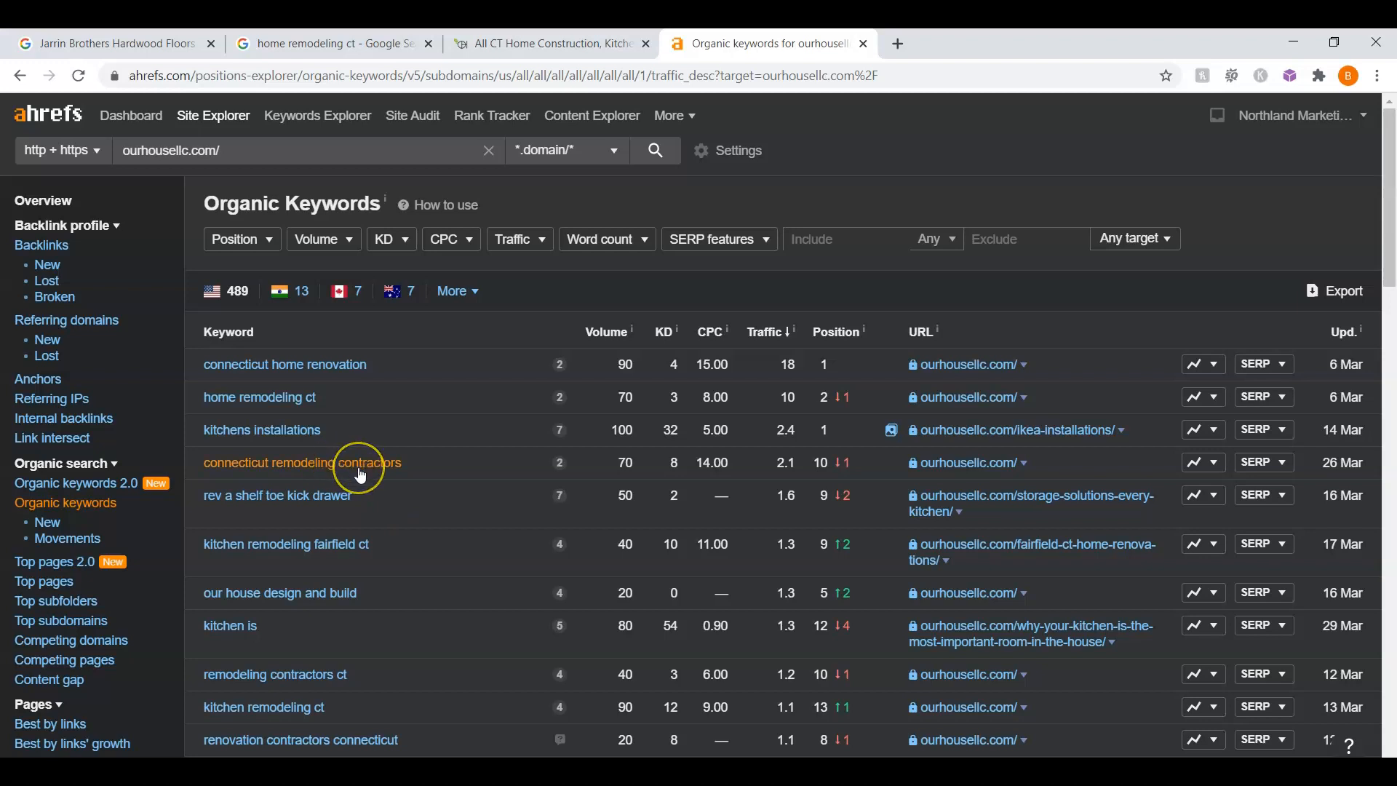
mouse_move(631, 463)
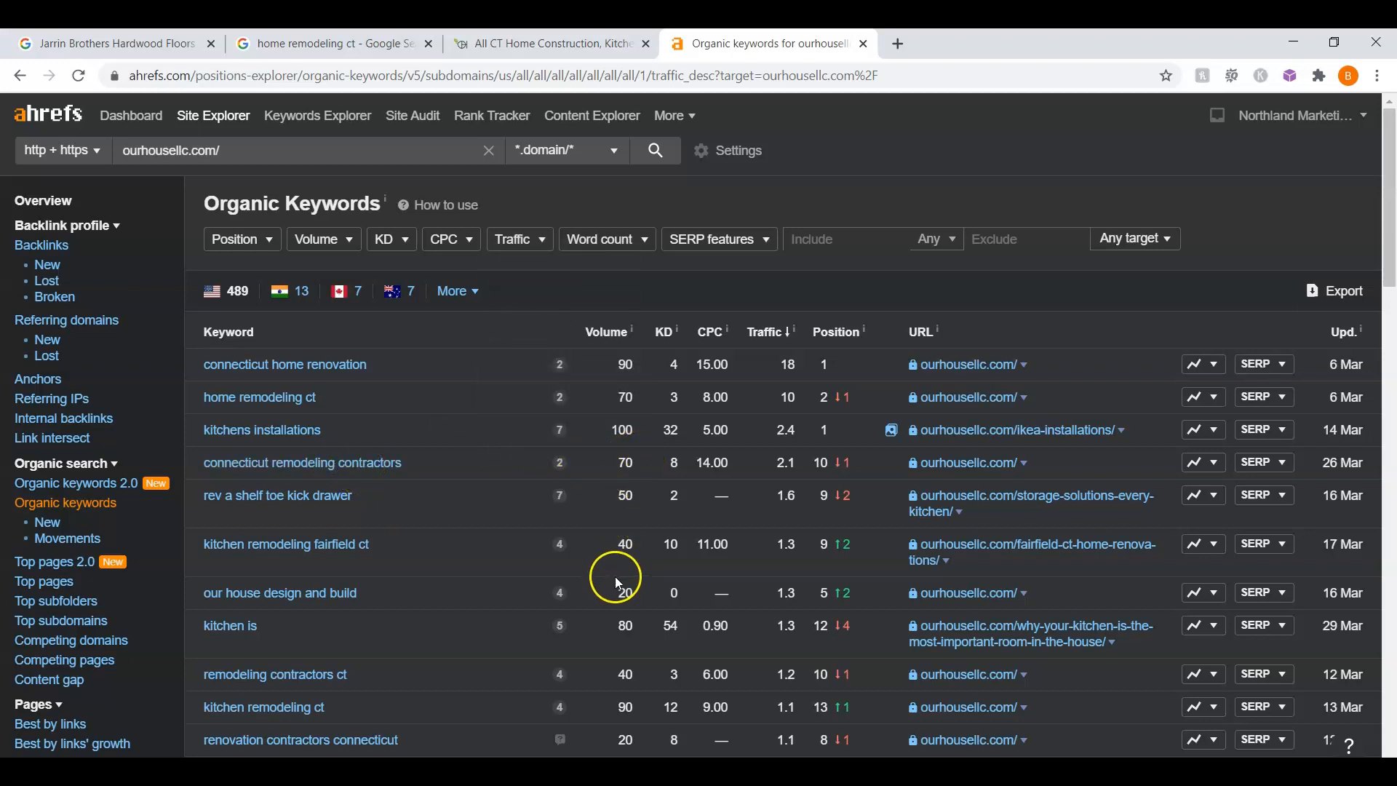
mouse_move(625, 553)
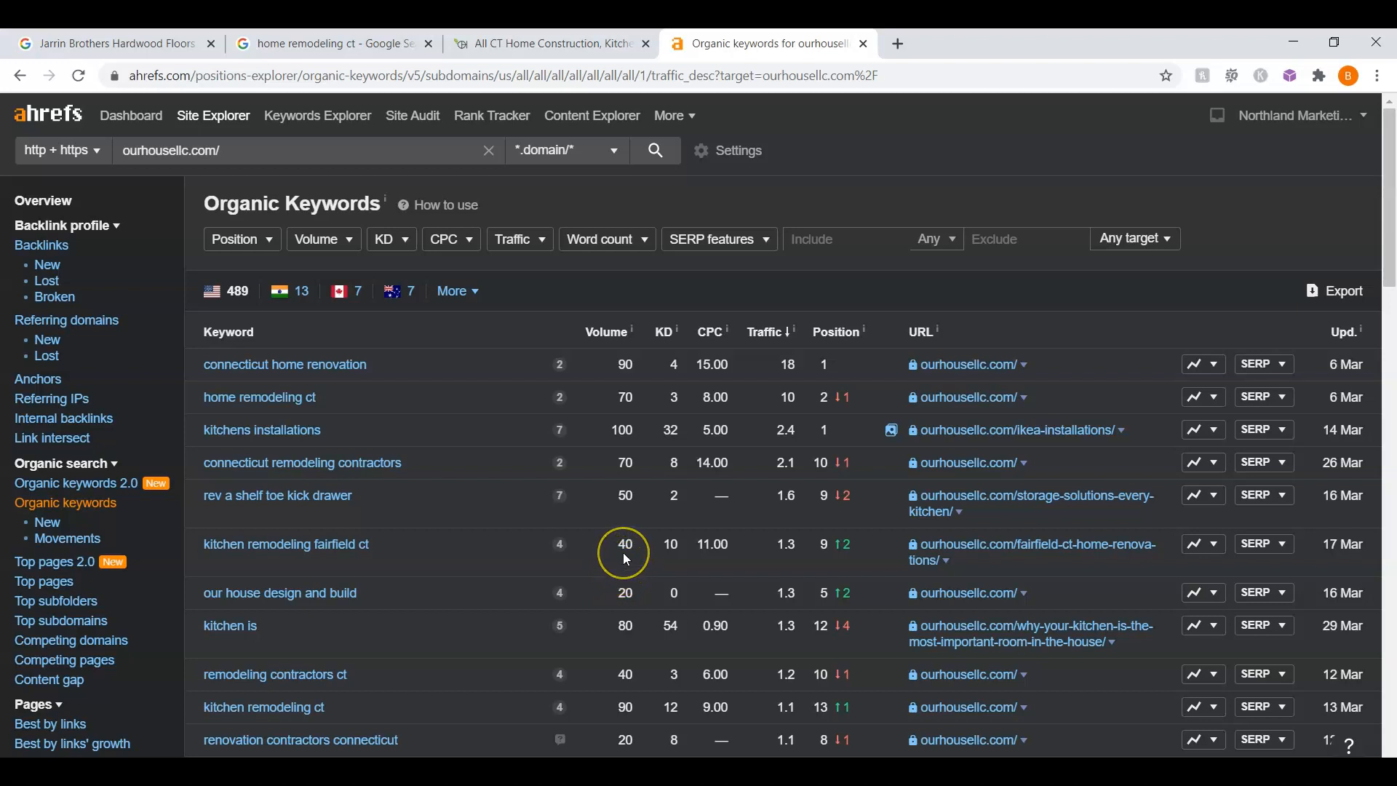
scroll("down", 3)
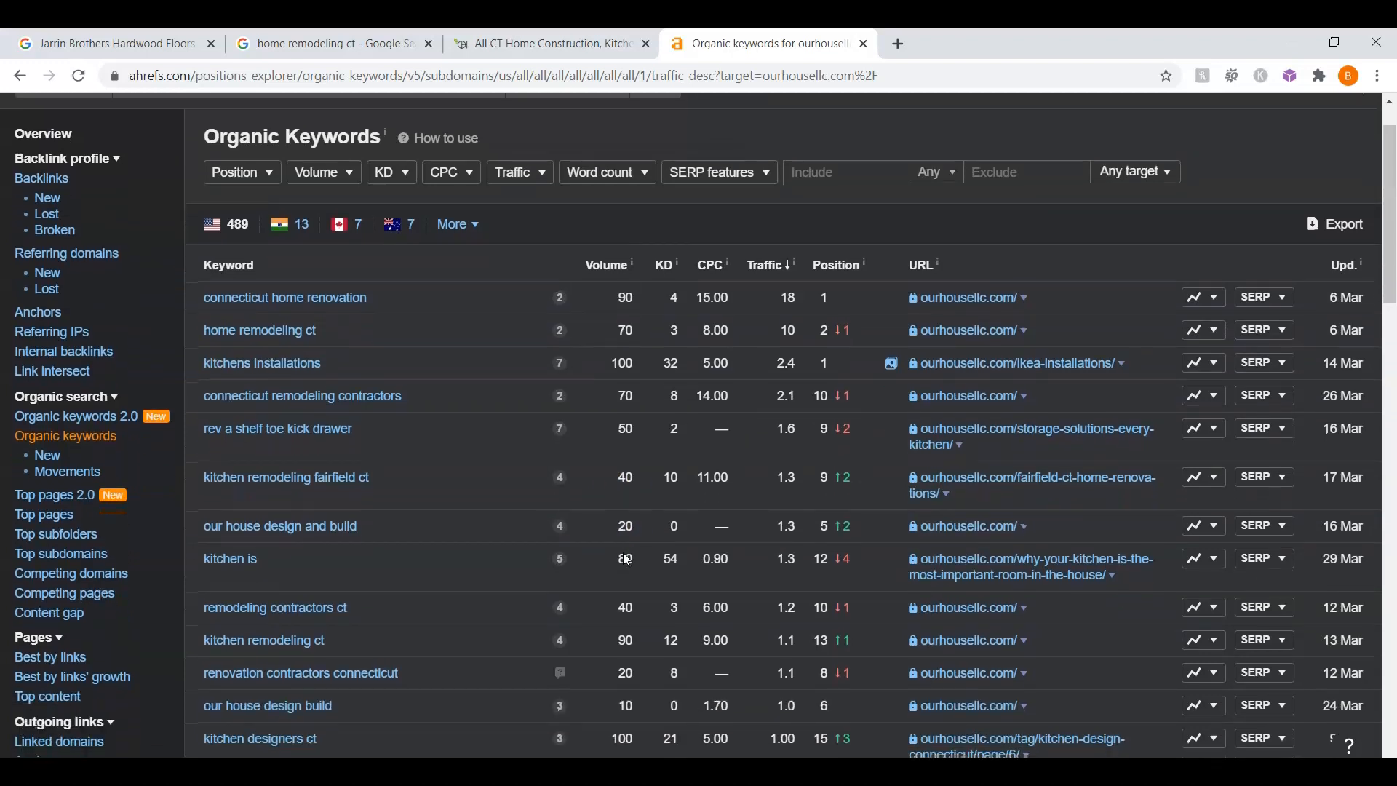
scroll("down", 3)
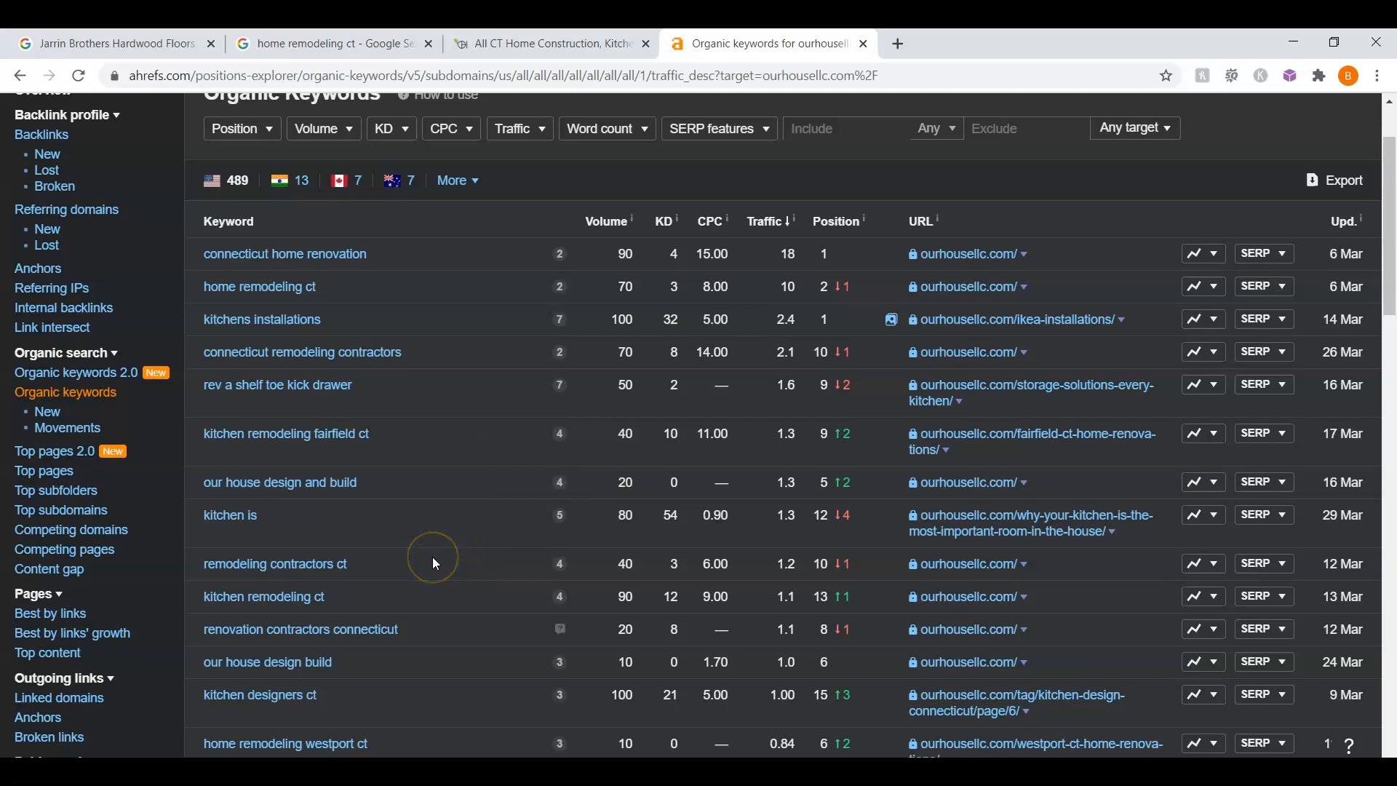
mouse_move(463, 595)
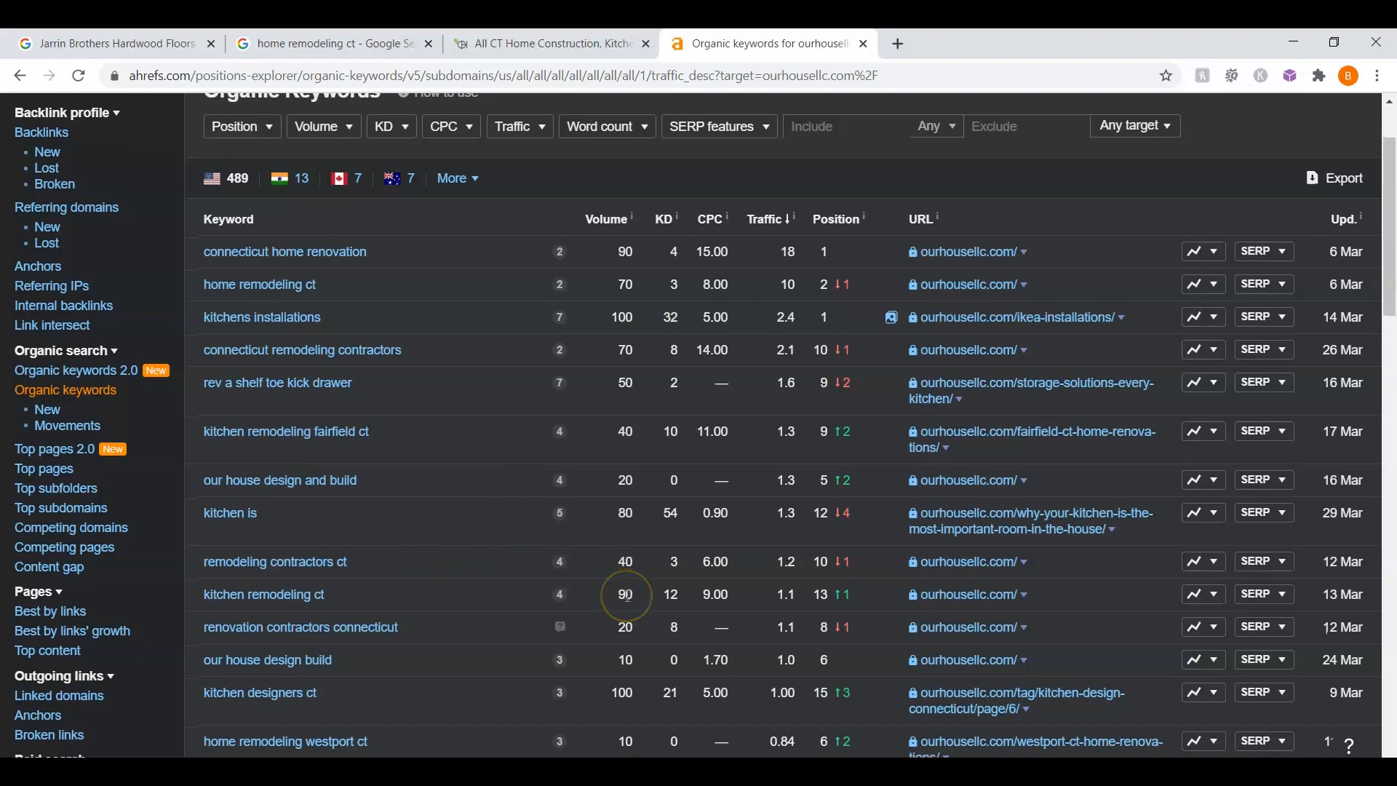
scroll("down", 3)
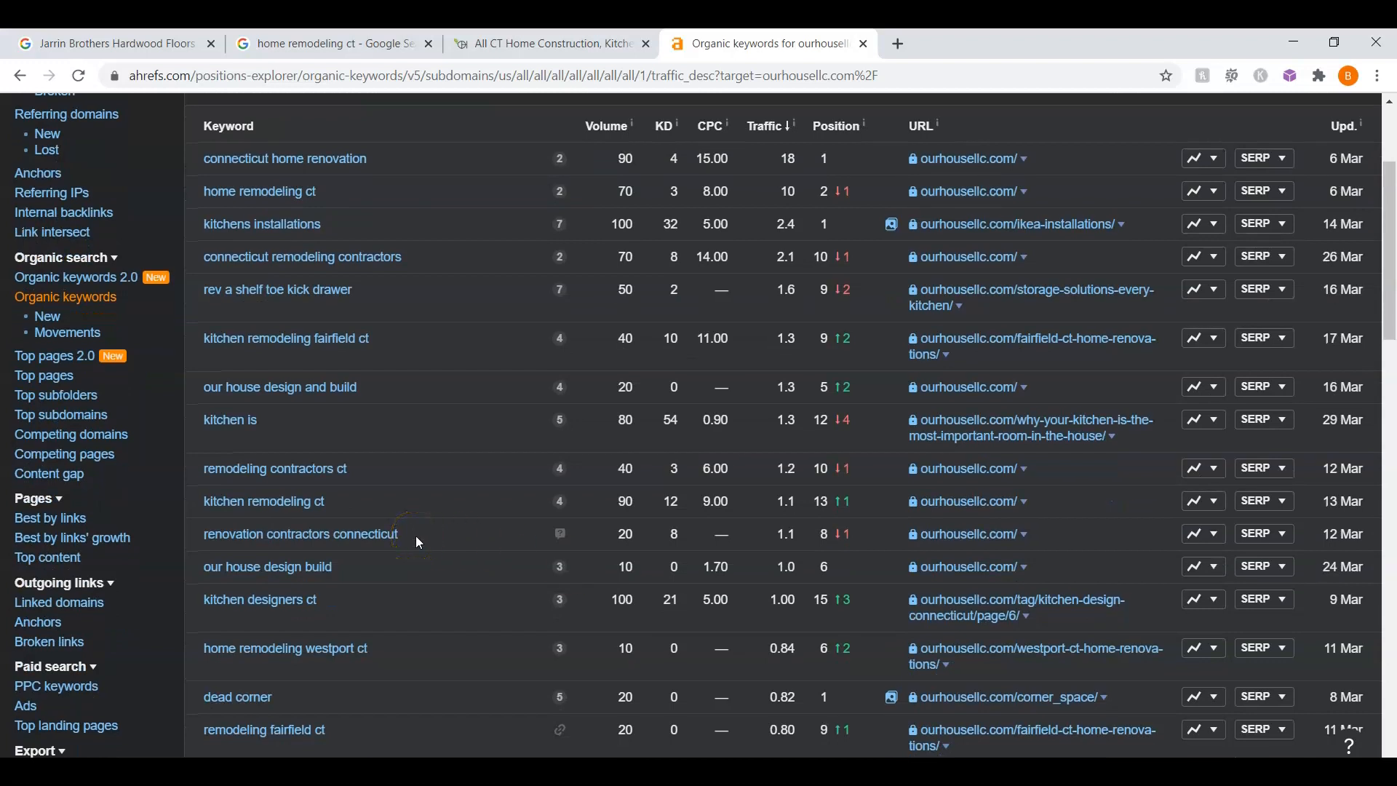
mouse_move(515, 543)
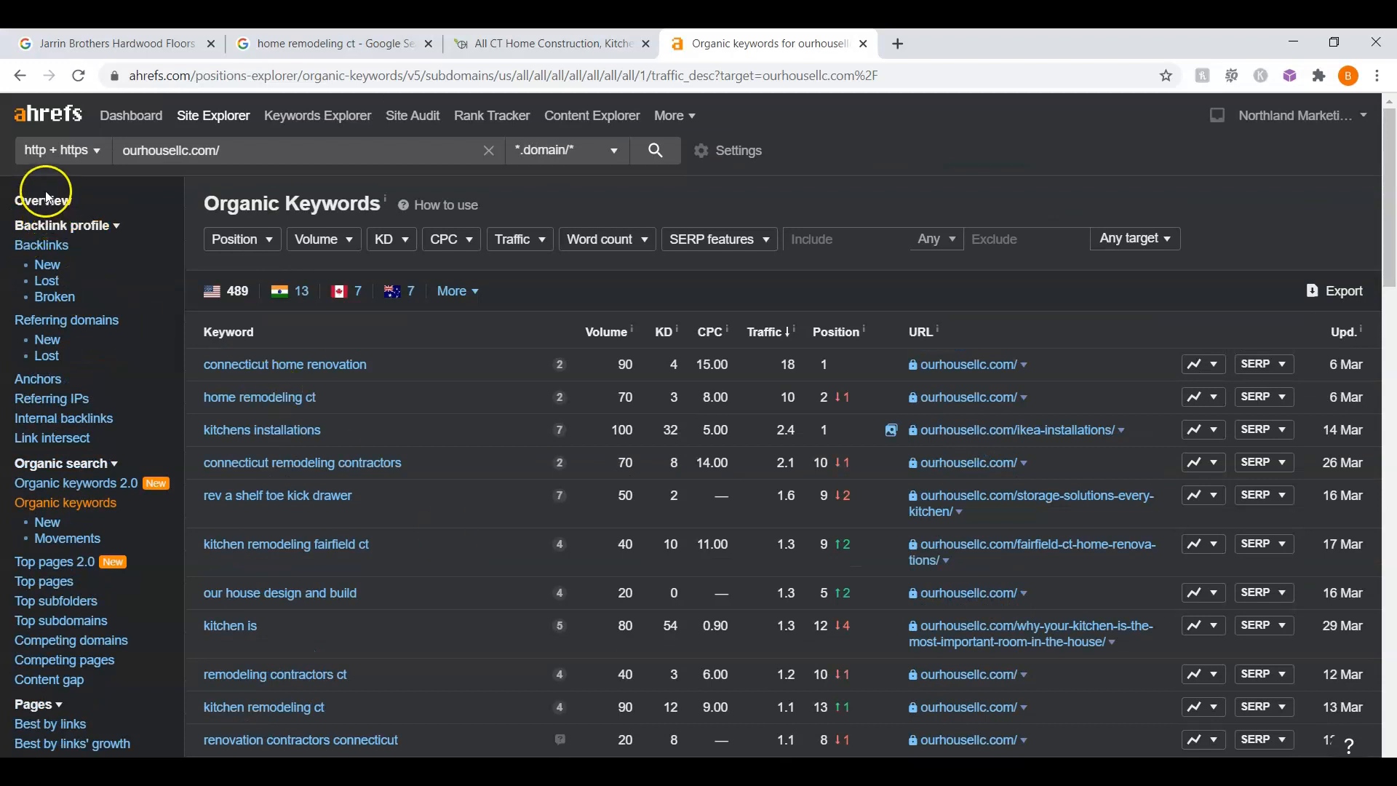
left_click(43, 201)
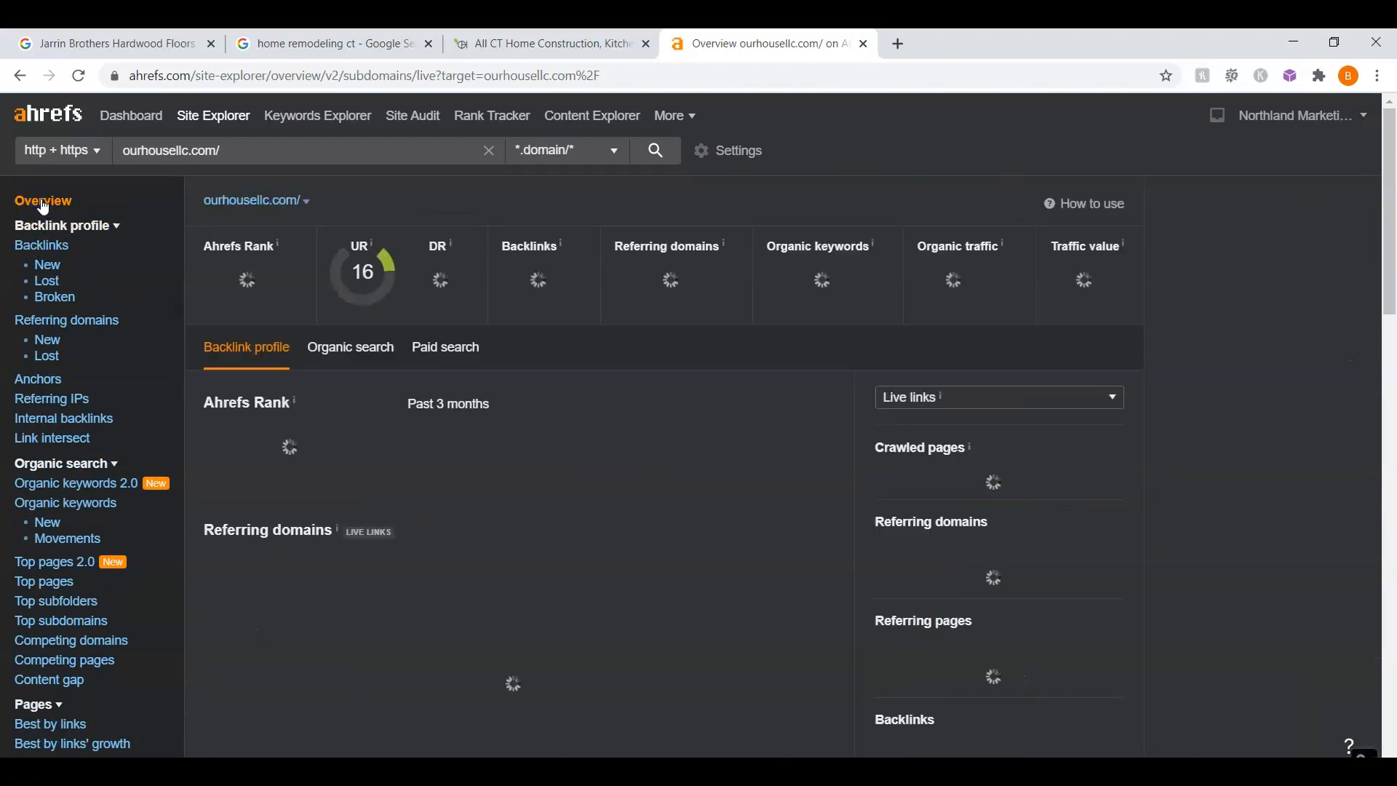